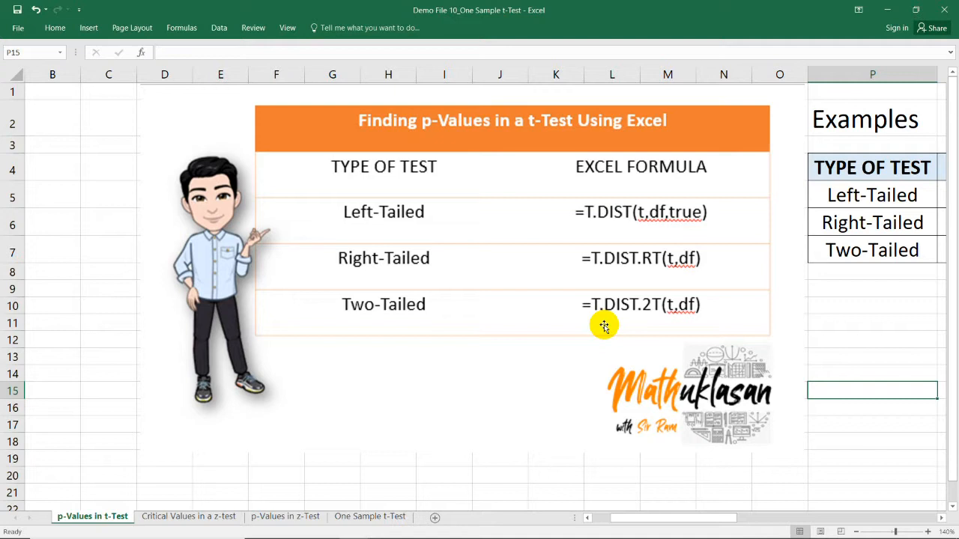
Bring the Examples table in columns P–S into full view
{"action": "left_click", "coordinate": [872, 322]}
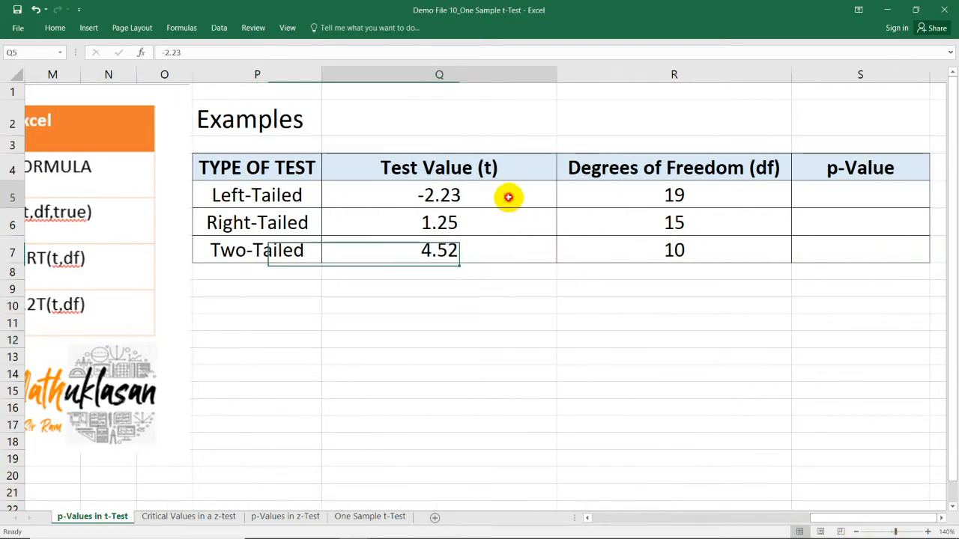
Enter =T.DIST(-2.23,19,true) in S5 for the left-tailed p-value 0.0190, then recheck it
{"action": "left_click", "coordinate": [438, 222]}
{"action": "type", "text": "="}
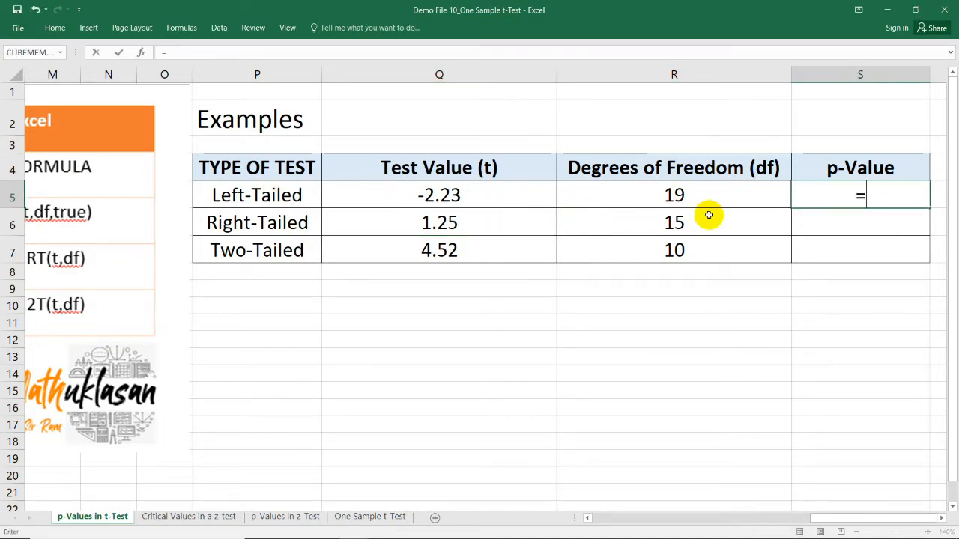
{"action": "type", "text": "t."}
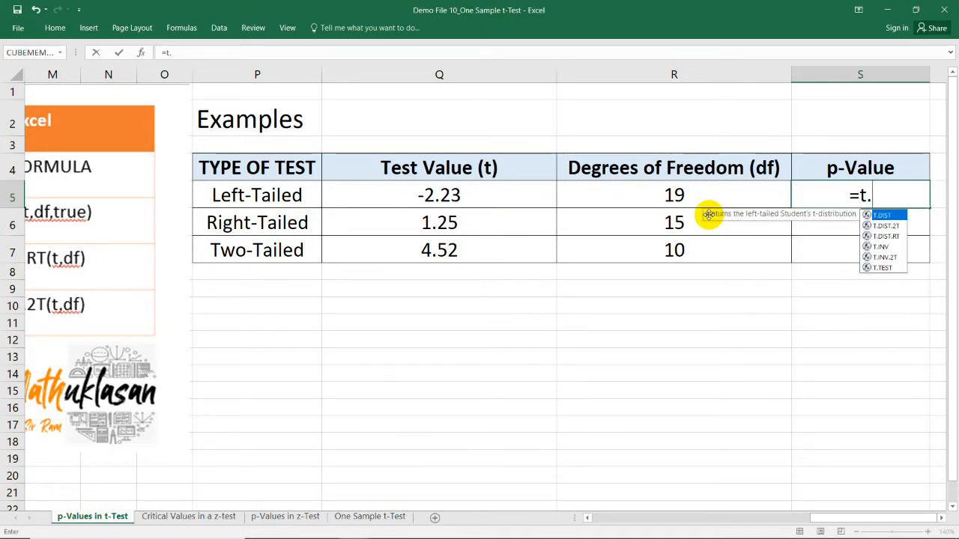
{"action": "mouse_move", "coordinate": [886, 199]}
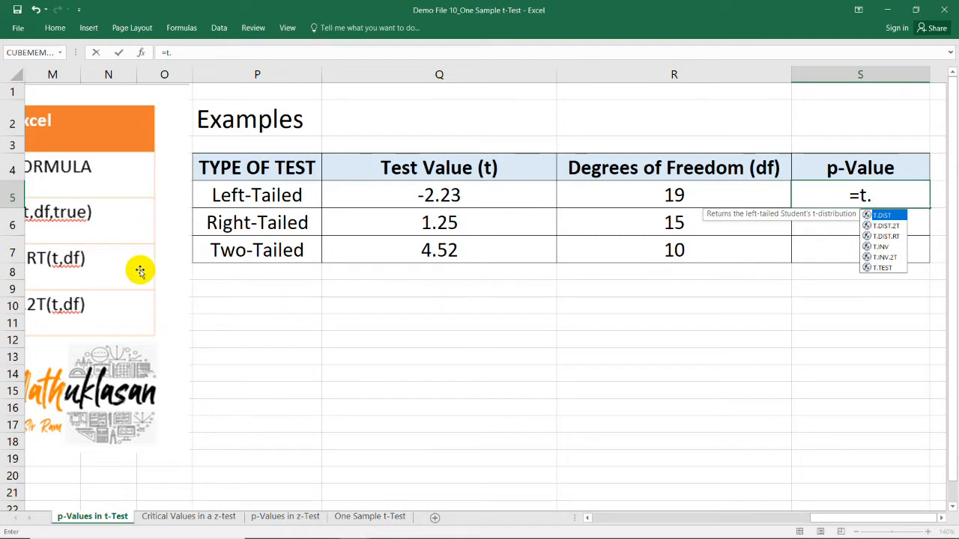
{"action": "mouse_move", "coordinate": [892, 245]}
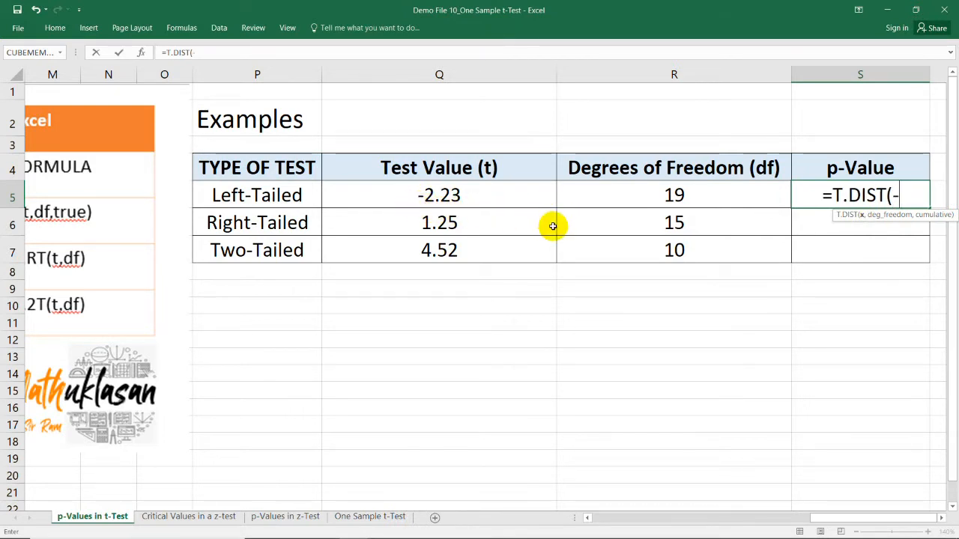
{"action": "type", "text": "2.23"}
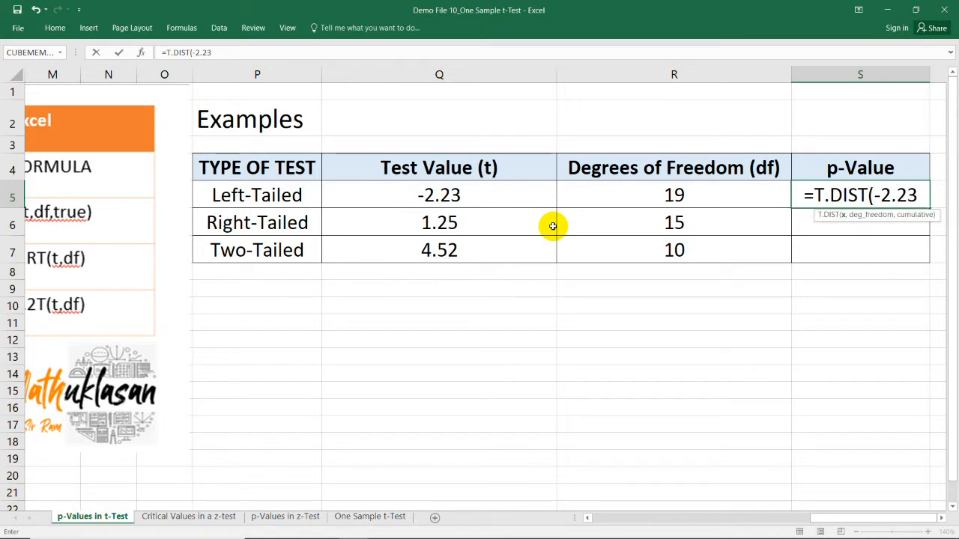
{"action": "type", "text": ",19"}
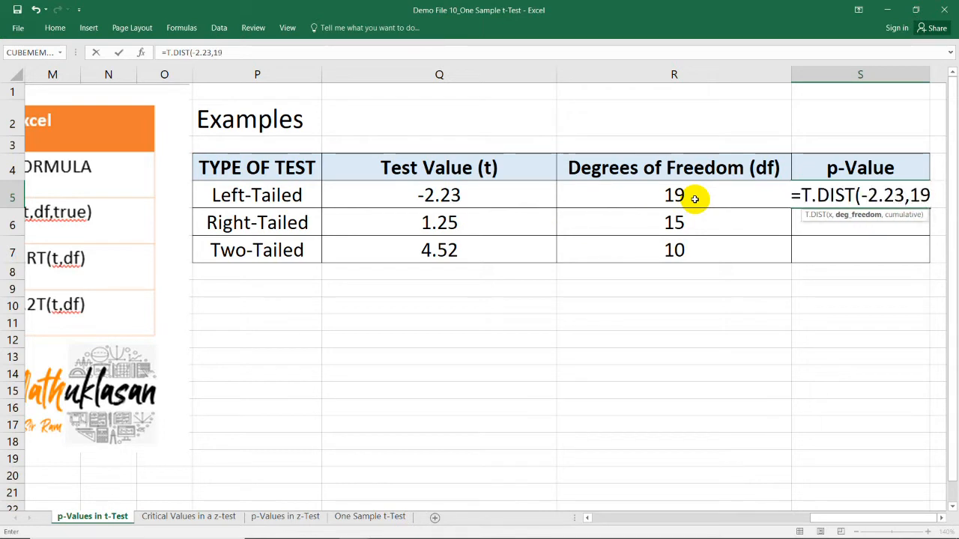
{"action": "type", "text": ","}
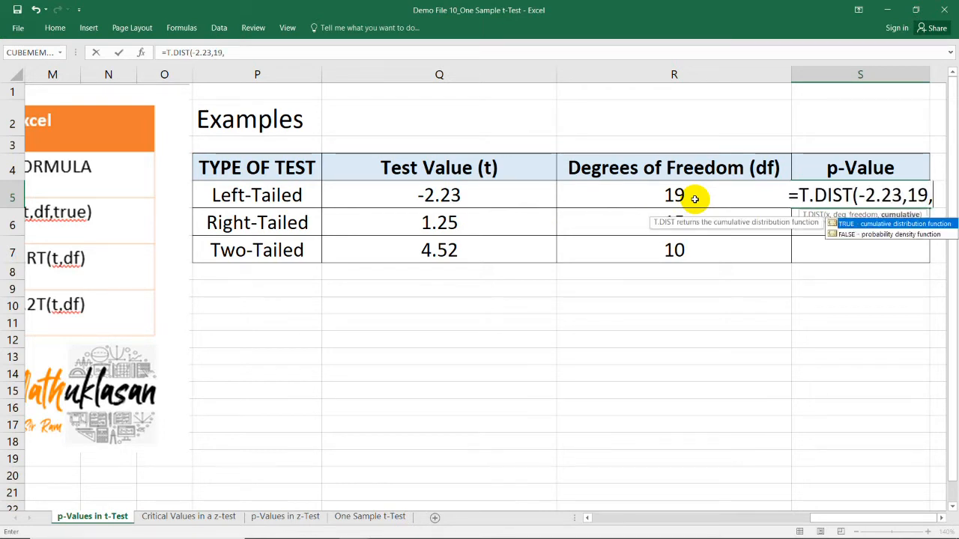
{"action": "type", "text": "true)"}
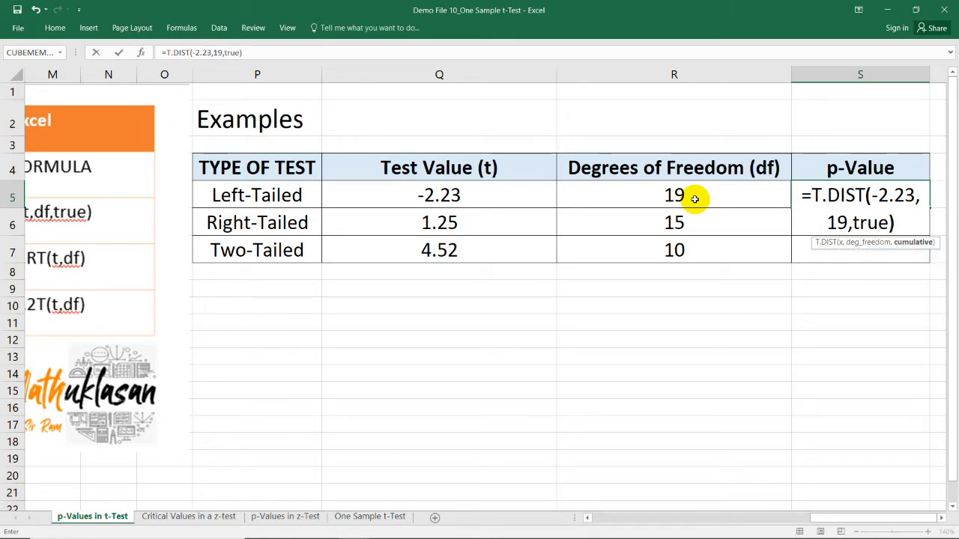
{"action": "key", "text": "Enter"}
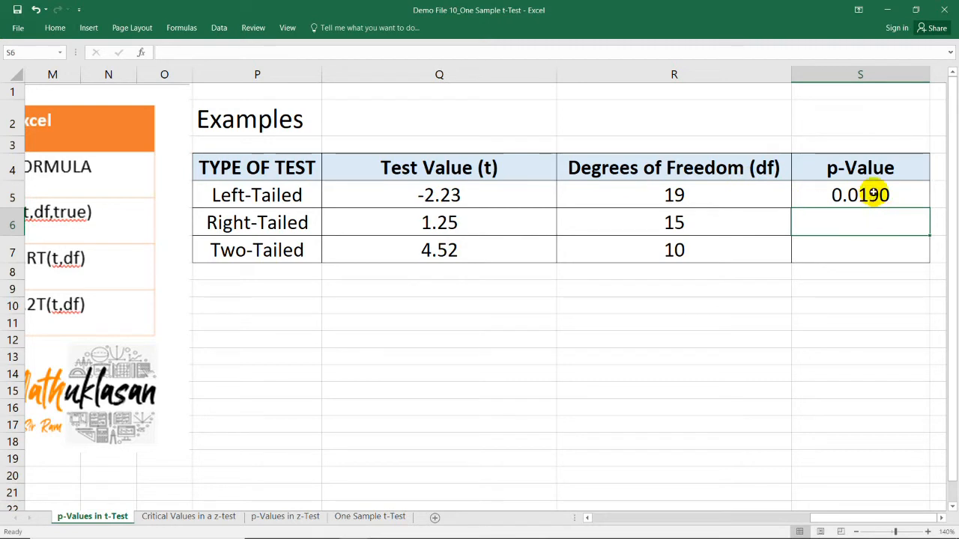
{"action": "left_click", "coordinate": [860, 194]}
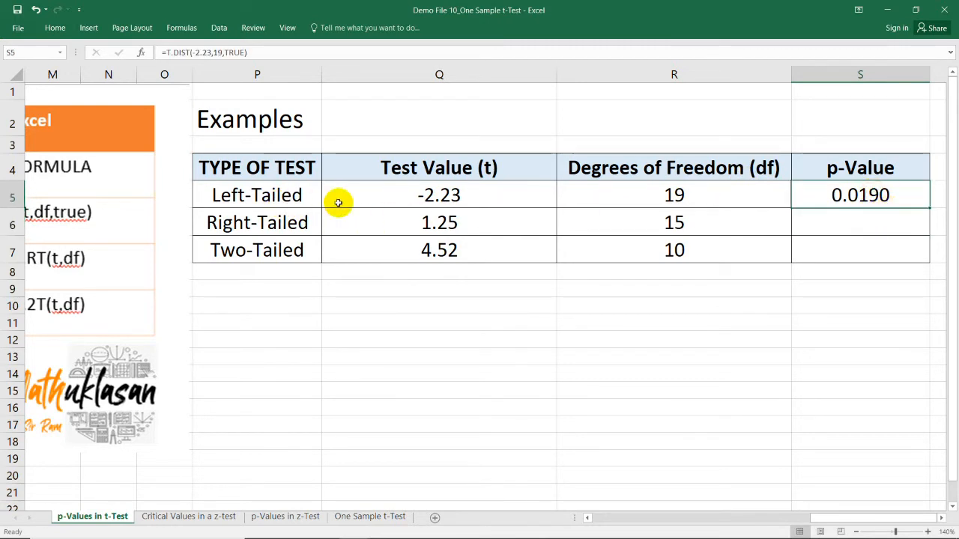
{"action": "mouse_move", "coordinate": [837, 183]}
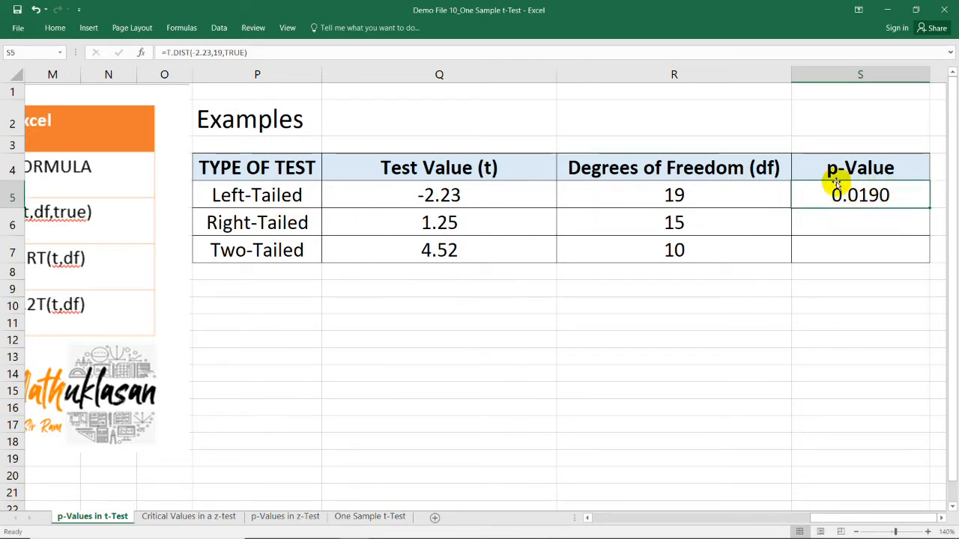
{"action": "mouse_move", "coordinate": [862, 195]}
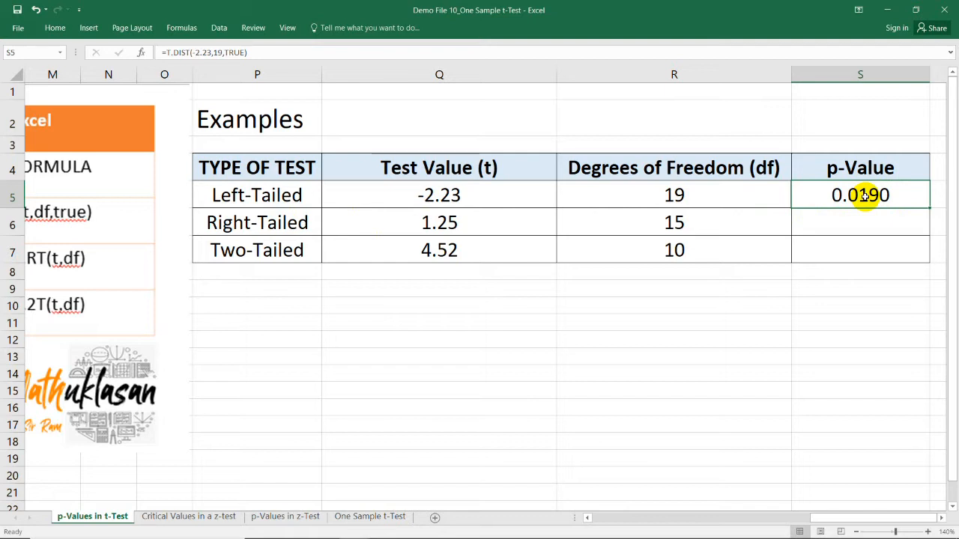
{"action": "mouse_move", "coordinate": [849, 228]}
{"action": "type", "text": "="}
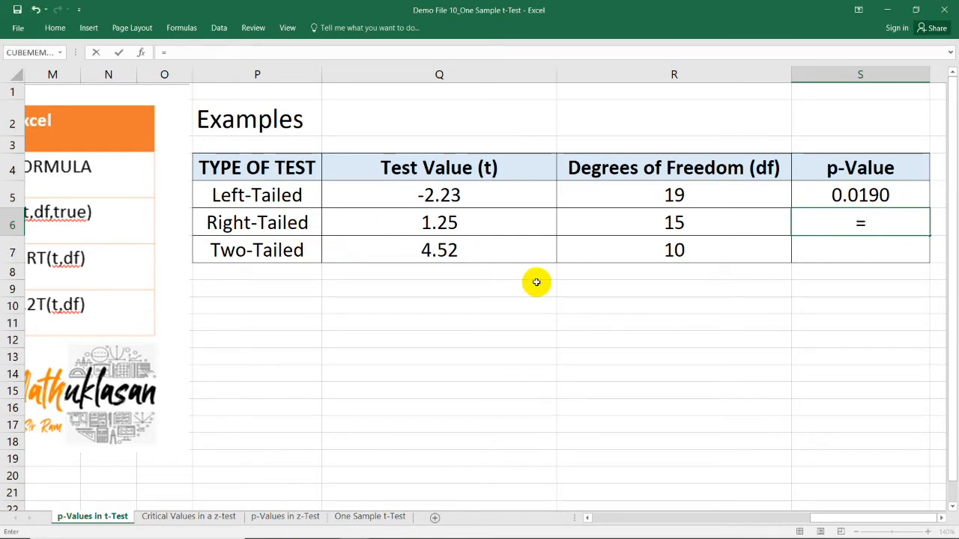
Enter =T.DIST.RT(Q6,R6) in S6, giving right-tailed p-value 0.1152
{"action": "type", "text": "t."}
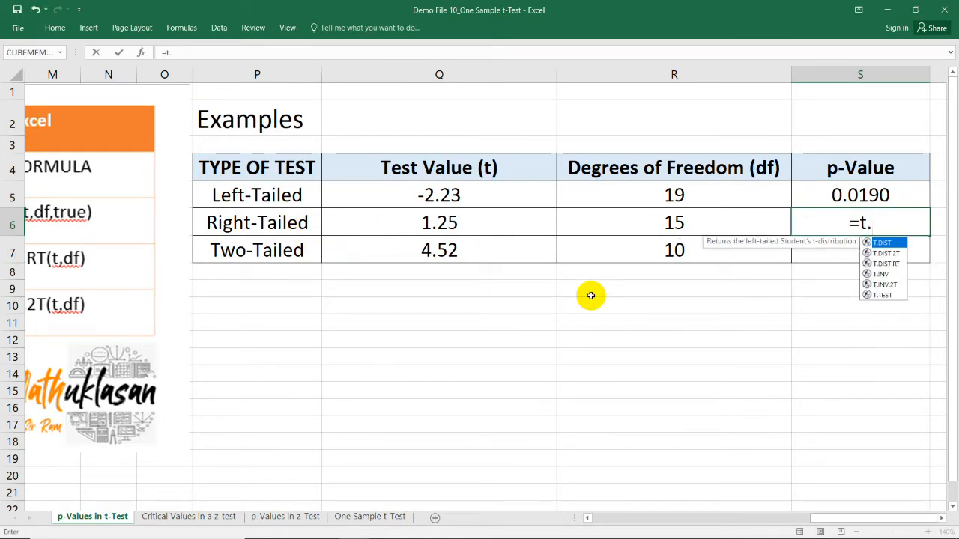
{"action": "mouse_move", "coordinate": [879, 272]}
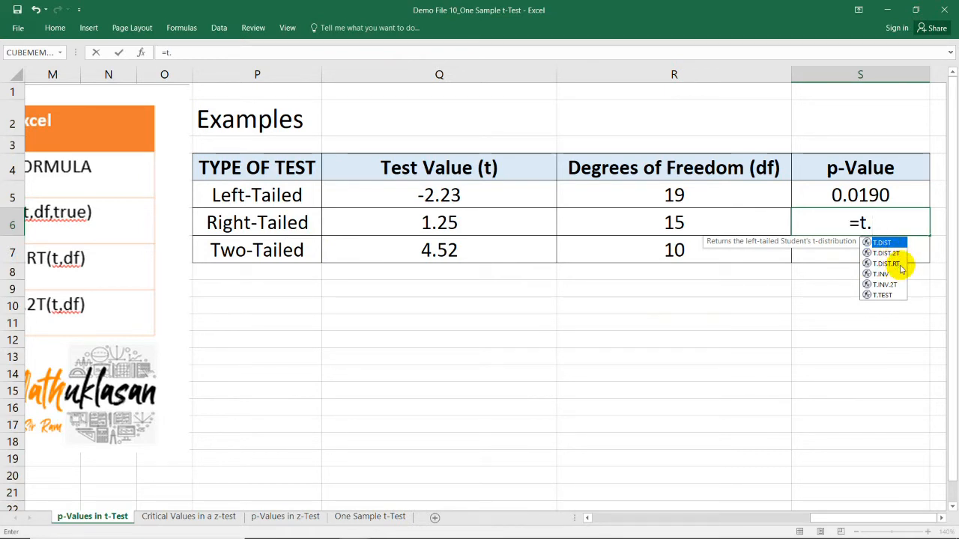
{"action": "mouse_move", "coordinate": [866, 264]}
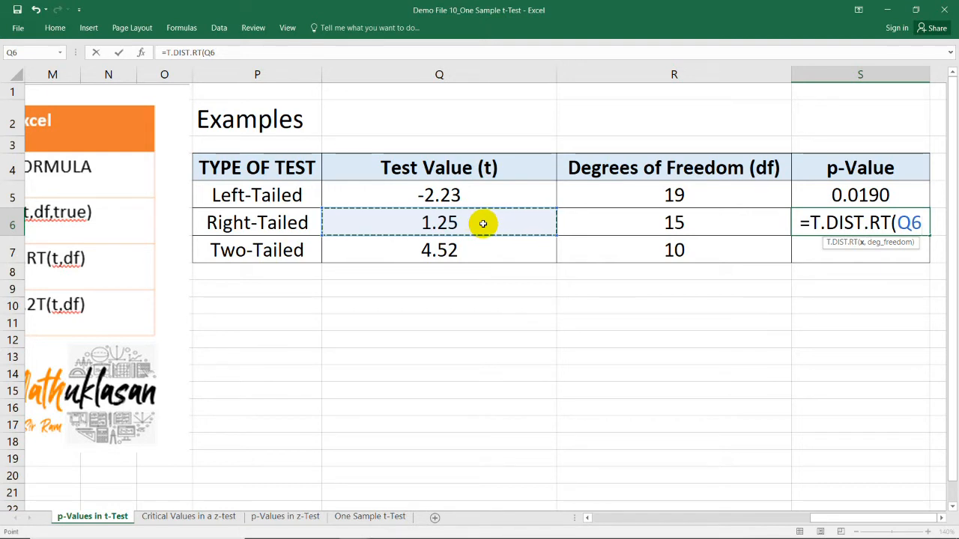
{"action": "type", "text": ","}
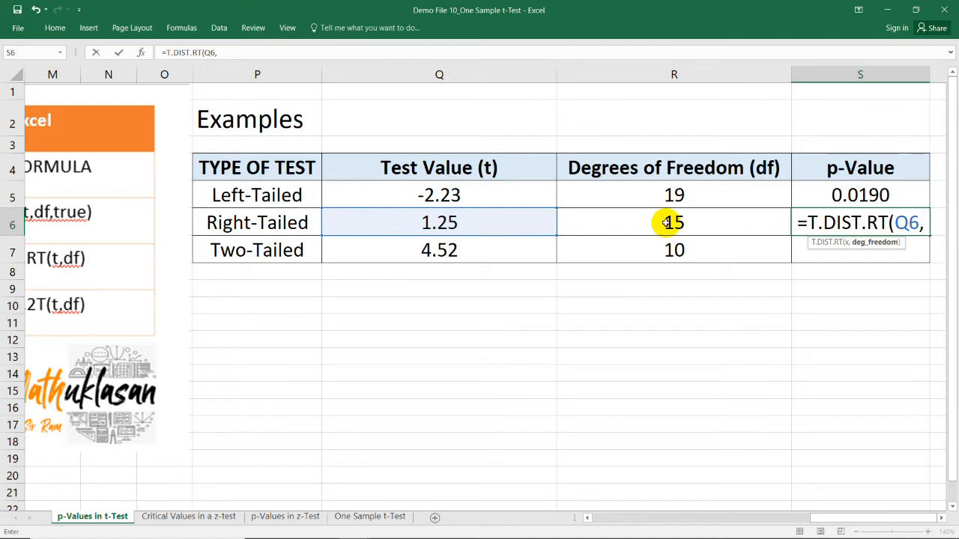
{"action": "left_click", "coordinate": [674, 223]}
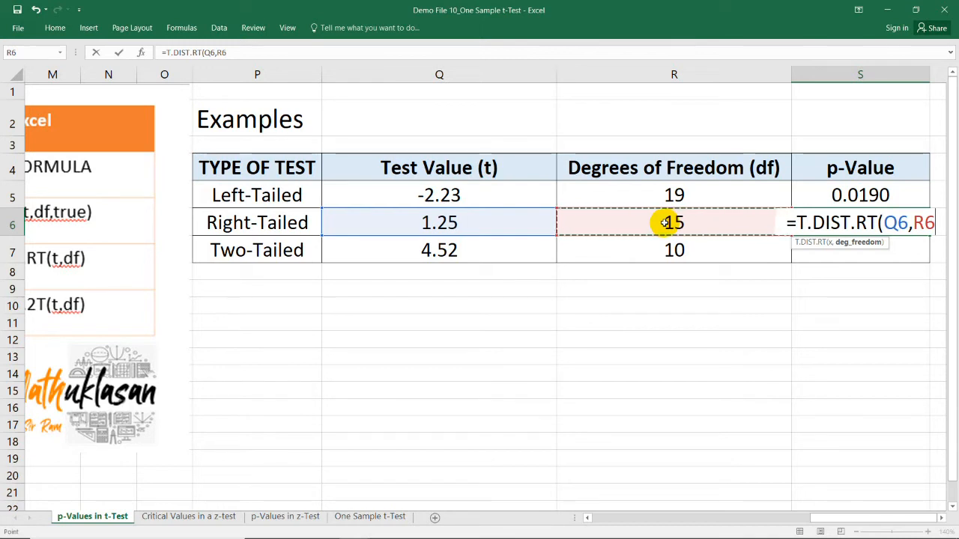
{"action": "key", "text": "Enter"}
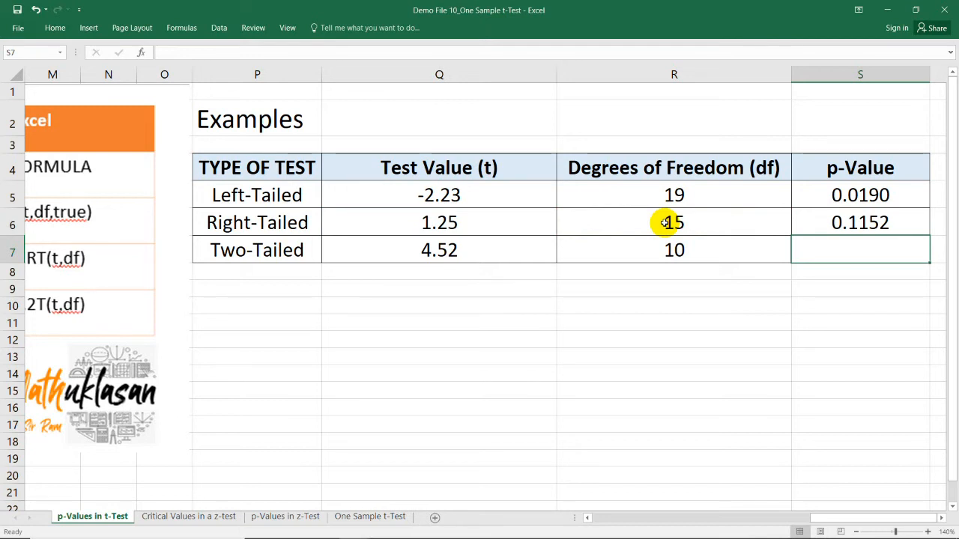
{"action": "mouse_move", "coordinate": [469, 226]}
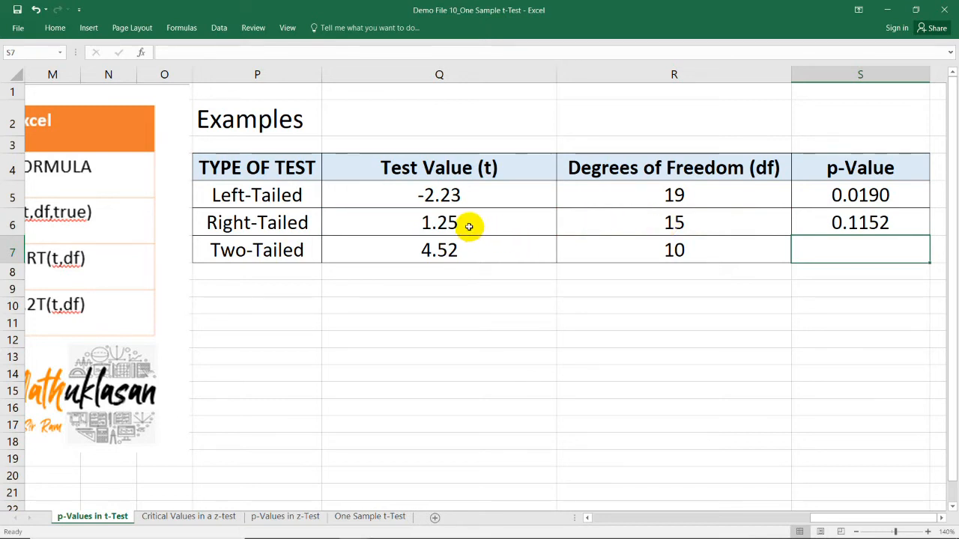
{"action": "mouse_move", "coordinate": [460, 238]}
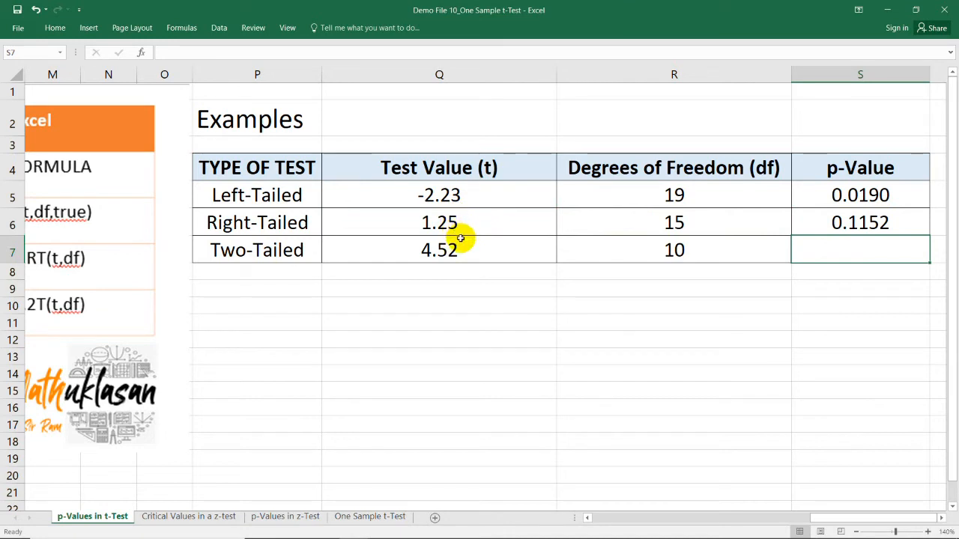
{"action": "mouse_move", "coordinate": [687, 366]}
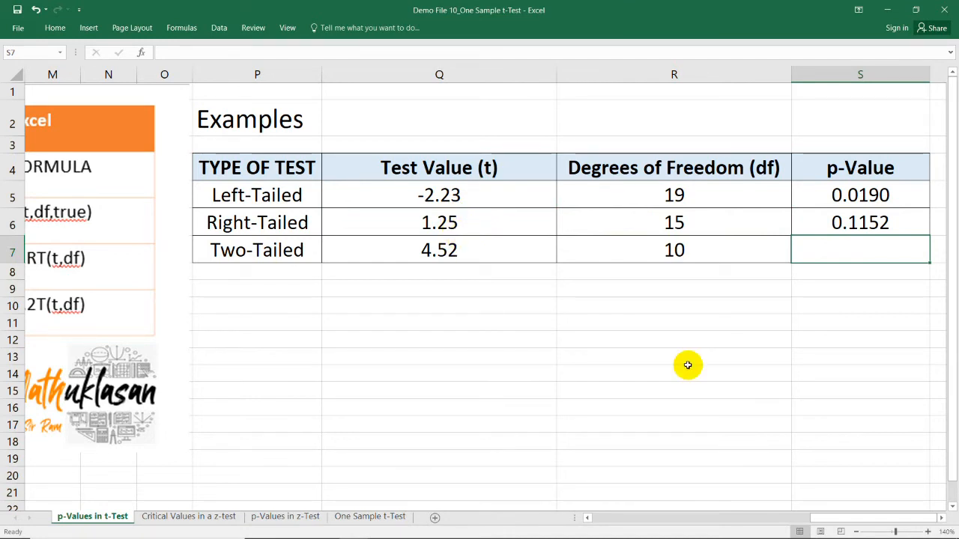
{"action": "mouse_move", "coordinate": [865, 267]}
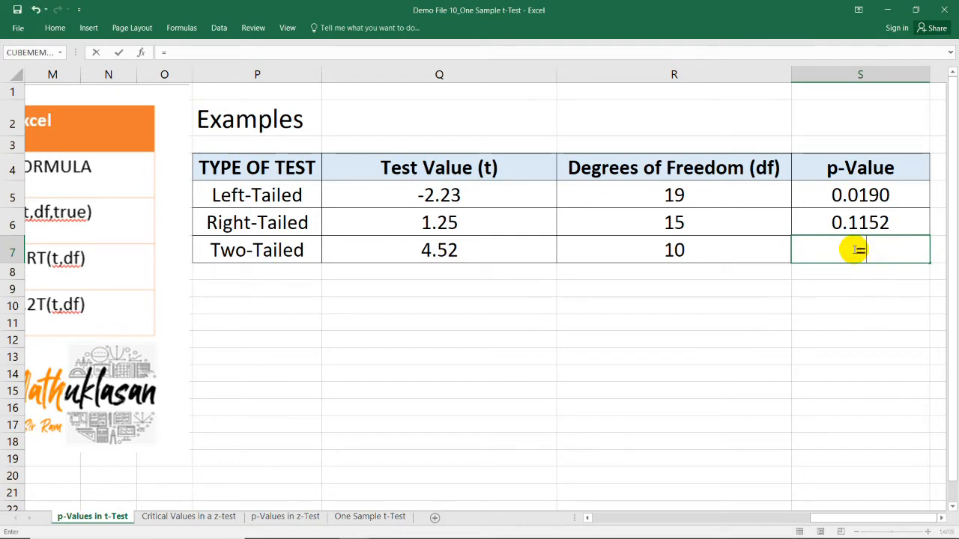
Enter =T.DIST.2T(4.25,10) in S7, giving two-tailed p-value 0.0017
{"action": "type", "text": "=t."}
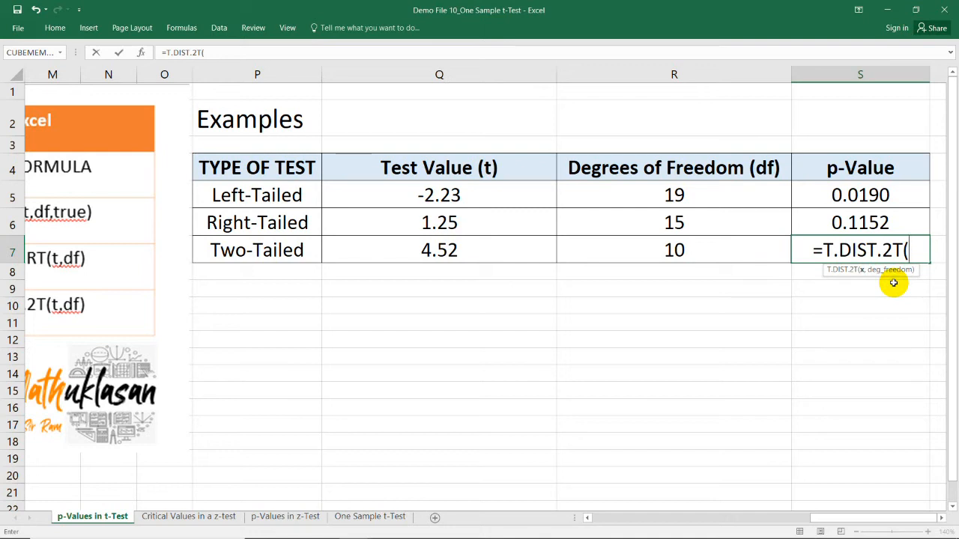
{"action": "type", "text": "4.25"}
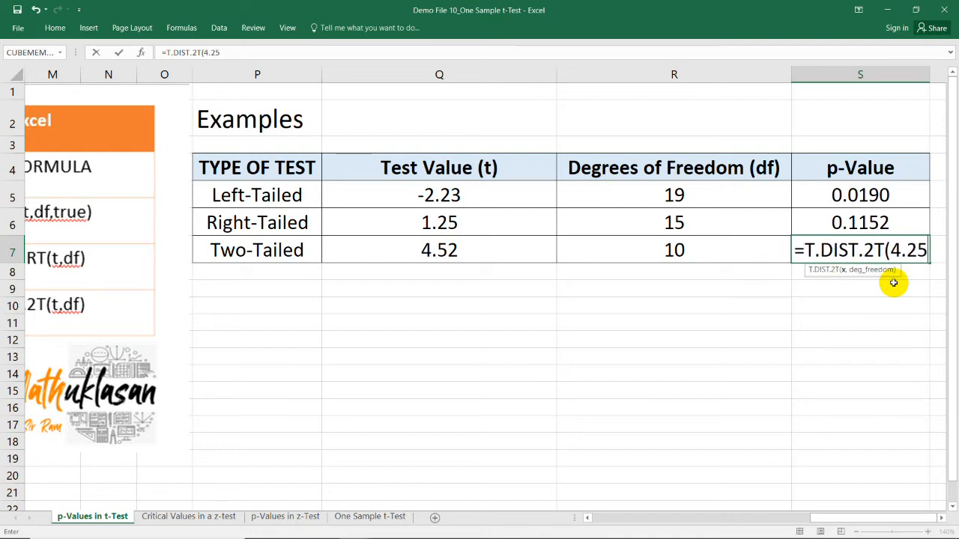
{"action": "type", "text": ",10)"}
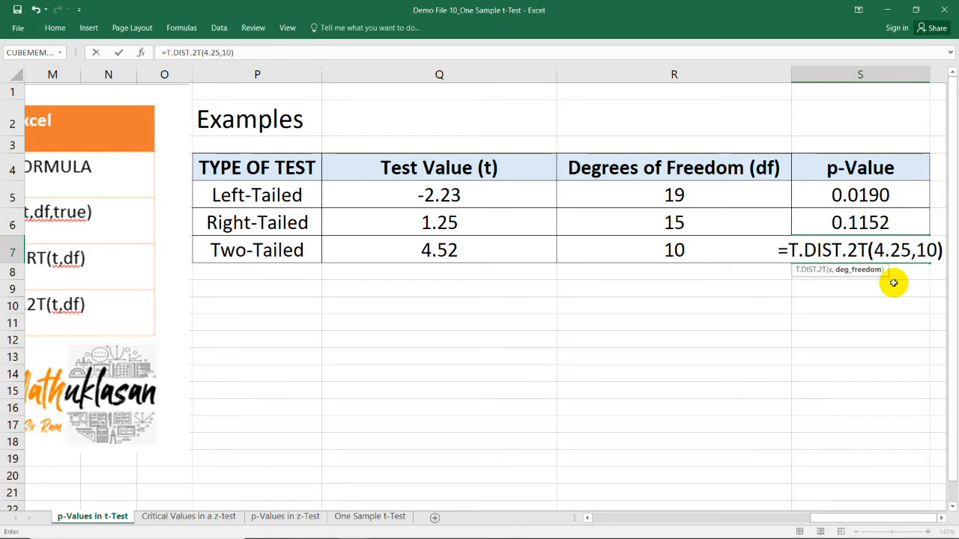
{"action": "key", "text": "Enter"}
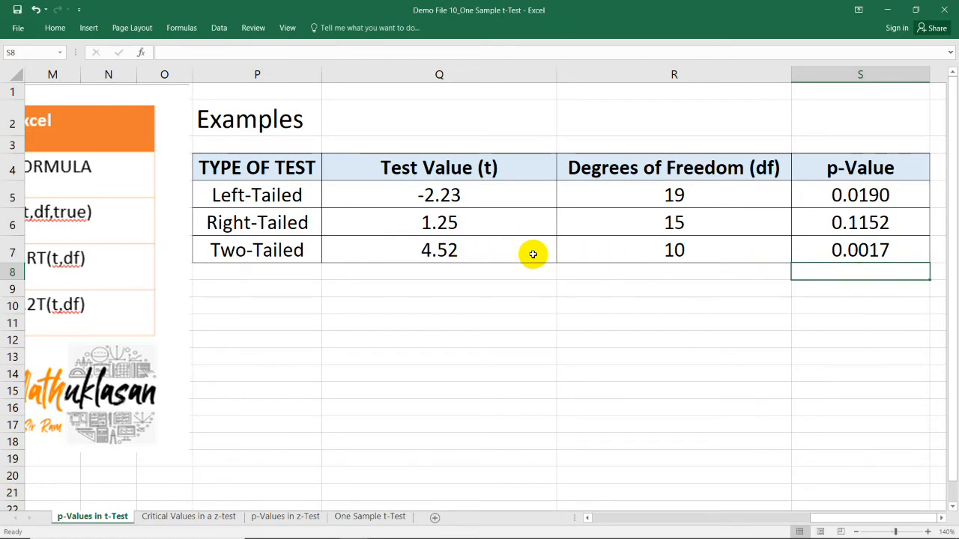
{"action": "mouse_move", "coordinate": [699, 254]}
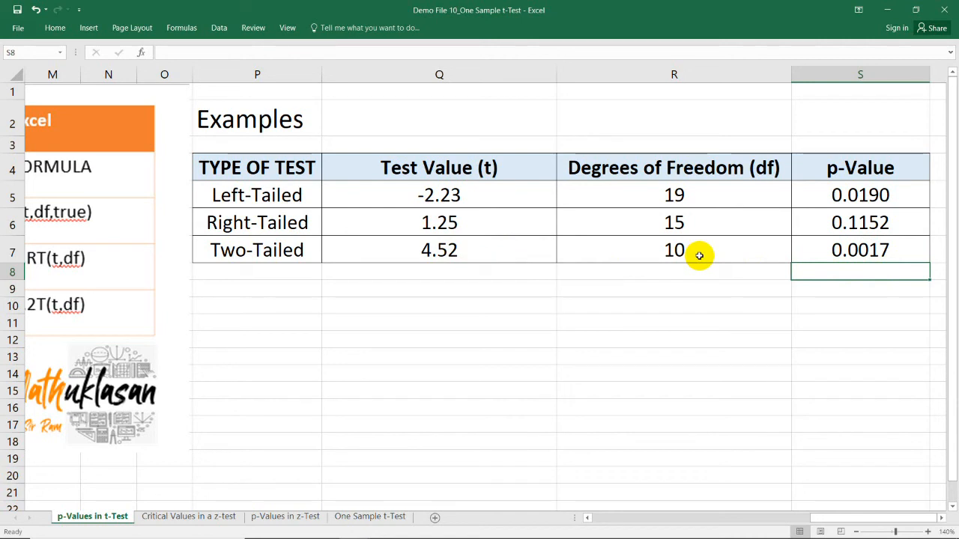
{"action": "left_click", "coordinate": [860, 304]}
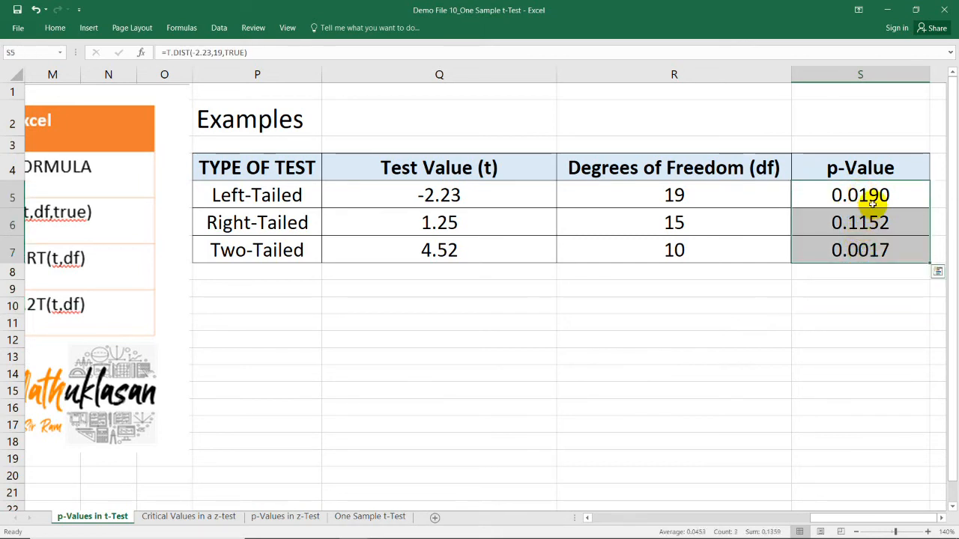
{"action": "left_click", "coordinate": [860, 195]}
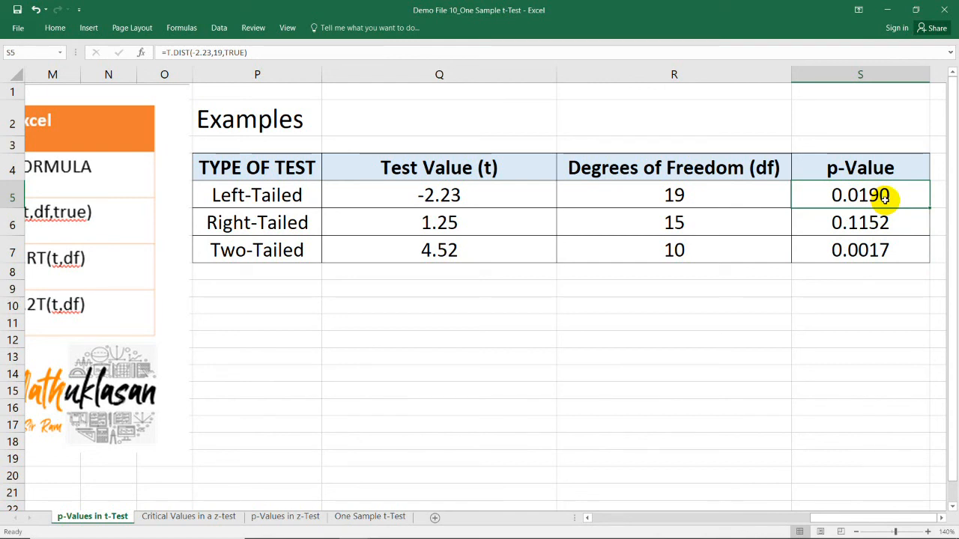
{"action": "mouse_move", "coordinate": [861, 195]}
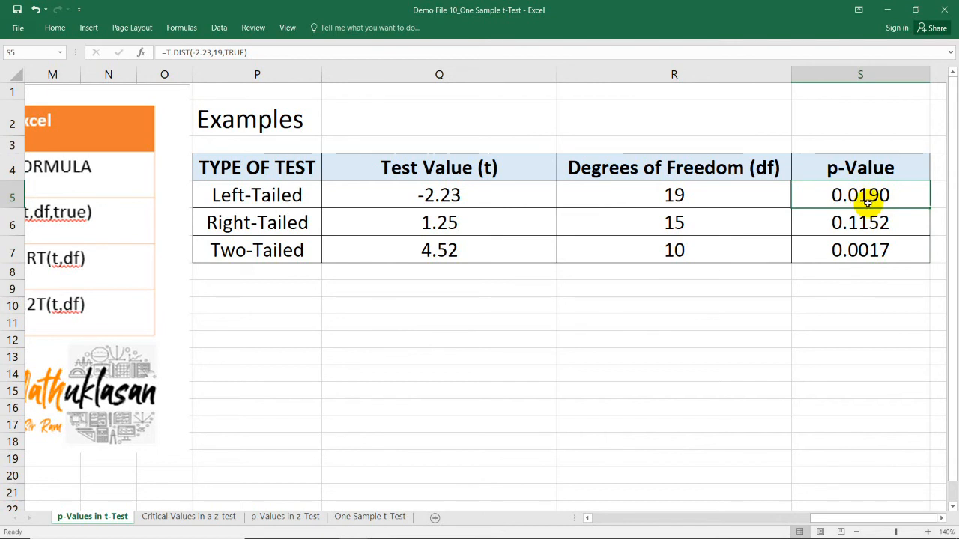
{"action": "mouse_move", "coordinate": [870, 201]}
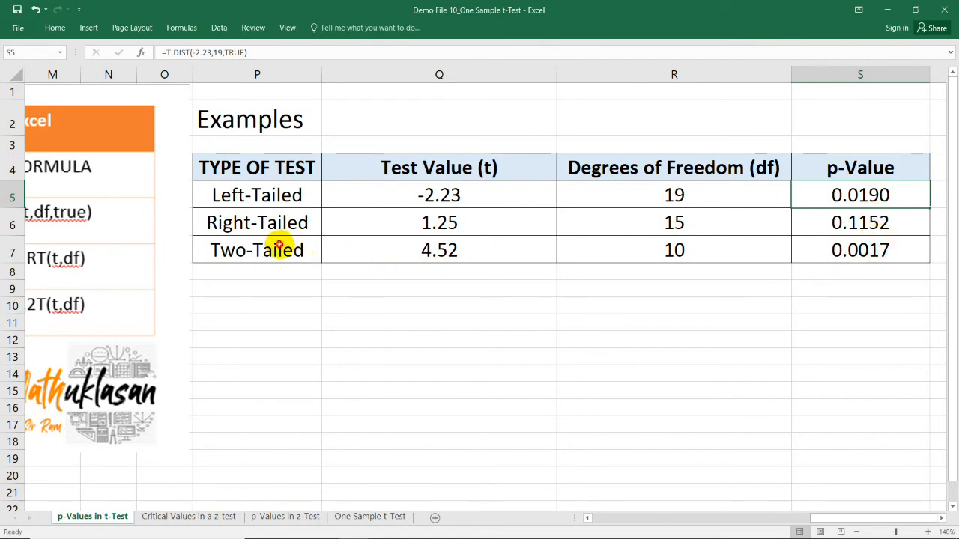
{"action": "left_click", "coordinate": [860, 250]}
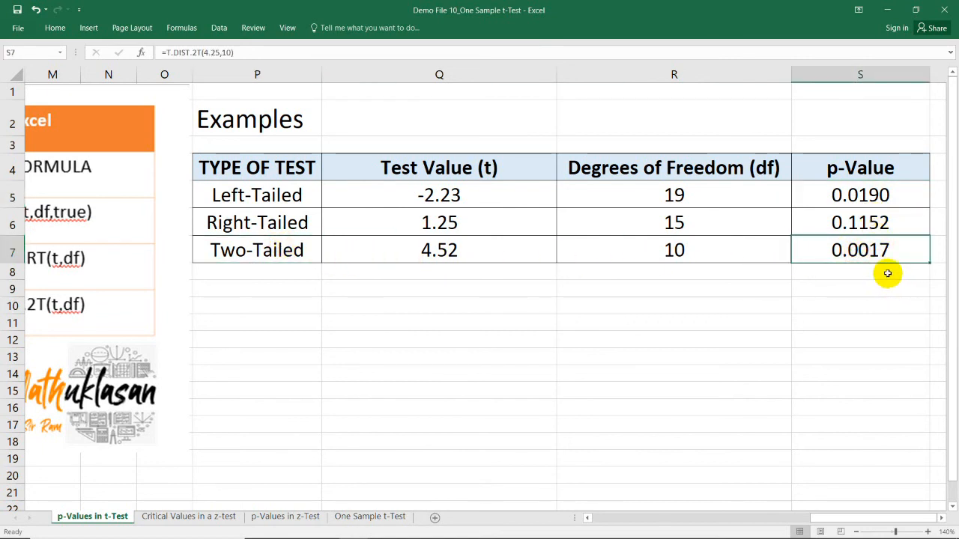
{"action": "mouse_move", "coordinate": [858, 256]}
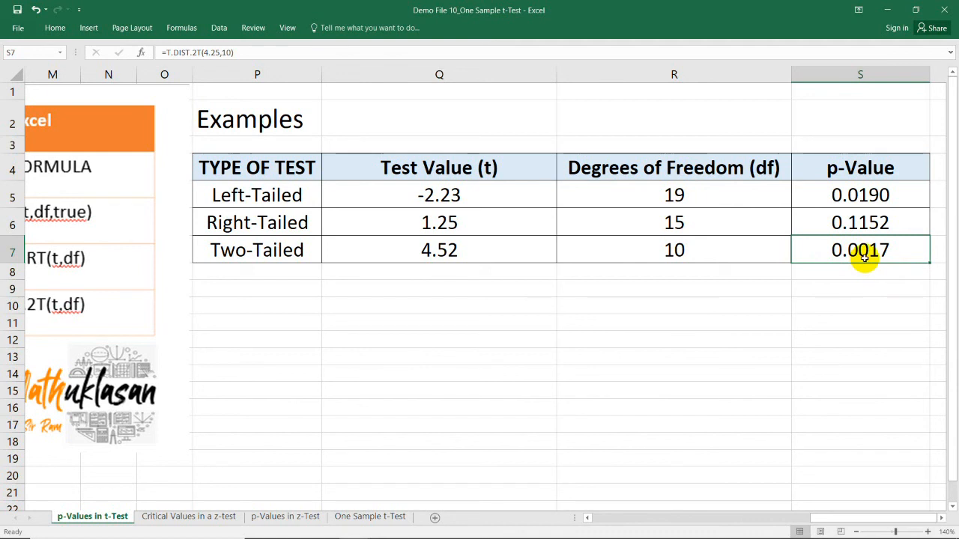
{"action": "mouse_move", "coordinate": [866, 258]}
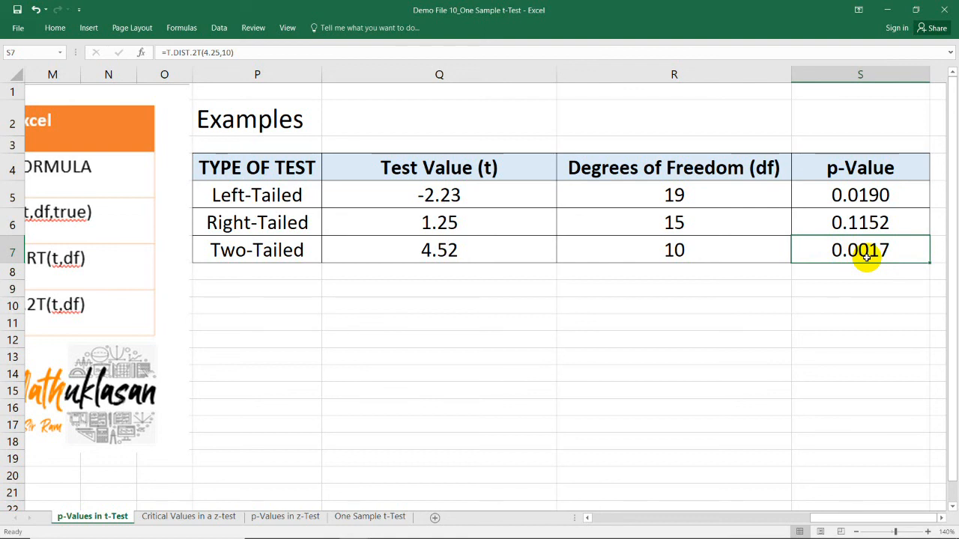
{"action": "left_click", "coordinate": [439, 305]}
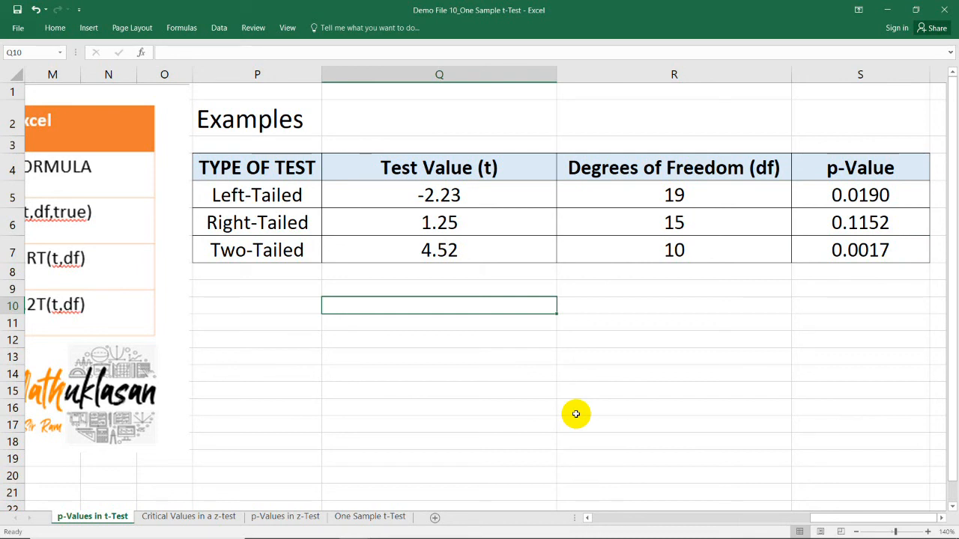